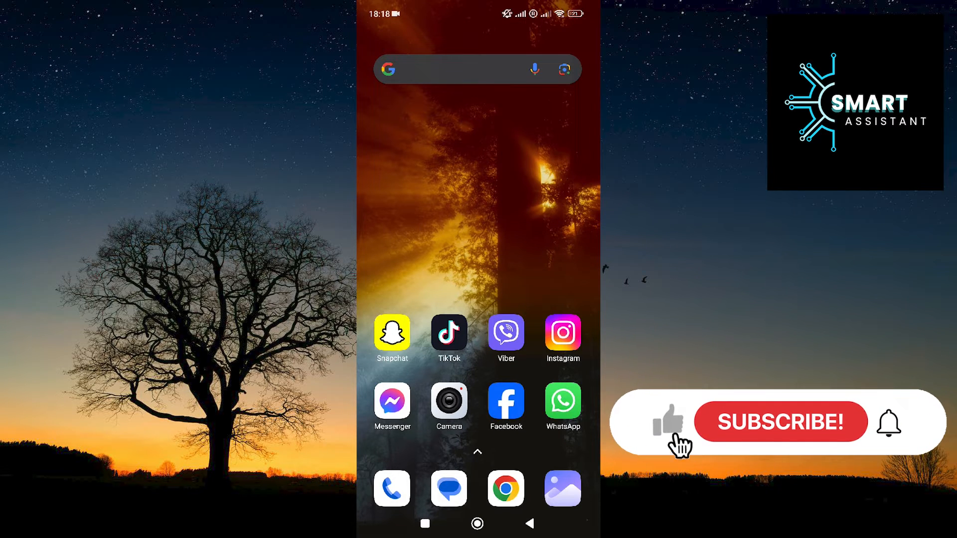
Step: Launch WhatsApp from the home screen and reach its Settings via the three-dot menu
{"action": "left_click", "coordinate": [779, 422]}
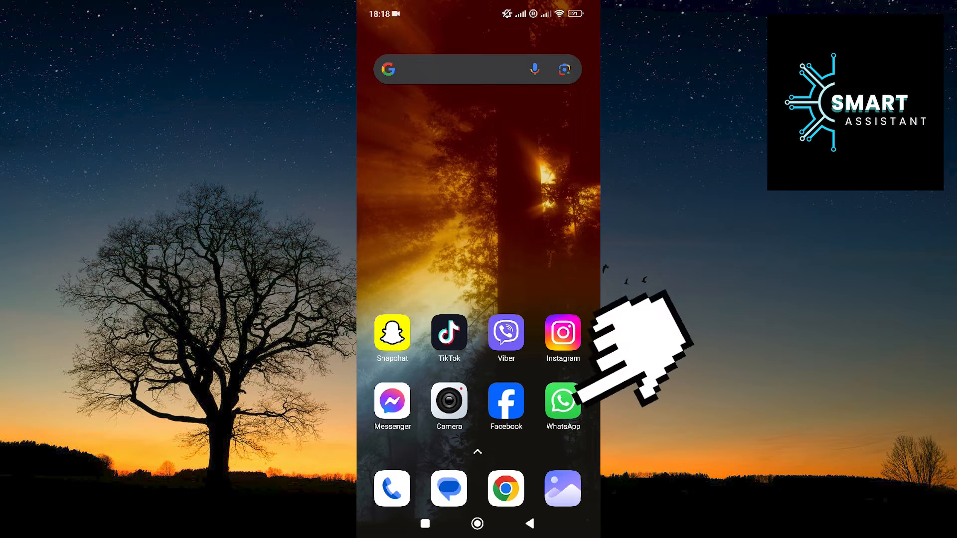
{"action": "left_click", "coordinate": [563, 401]}
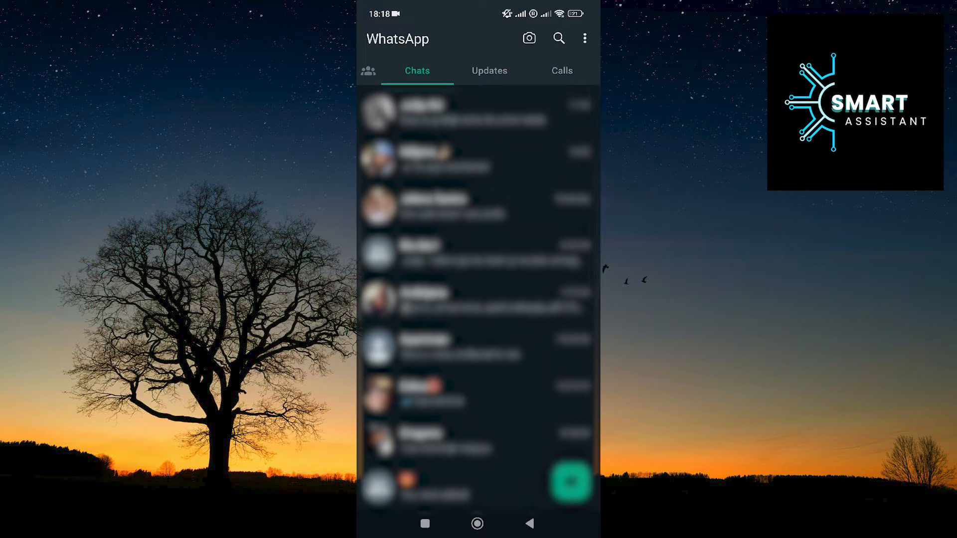
{"action": "left_click", "coordinate": [583, 38]}
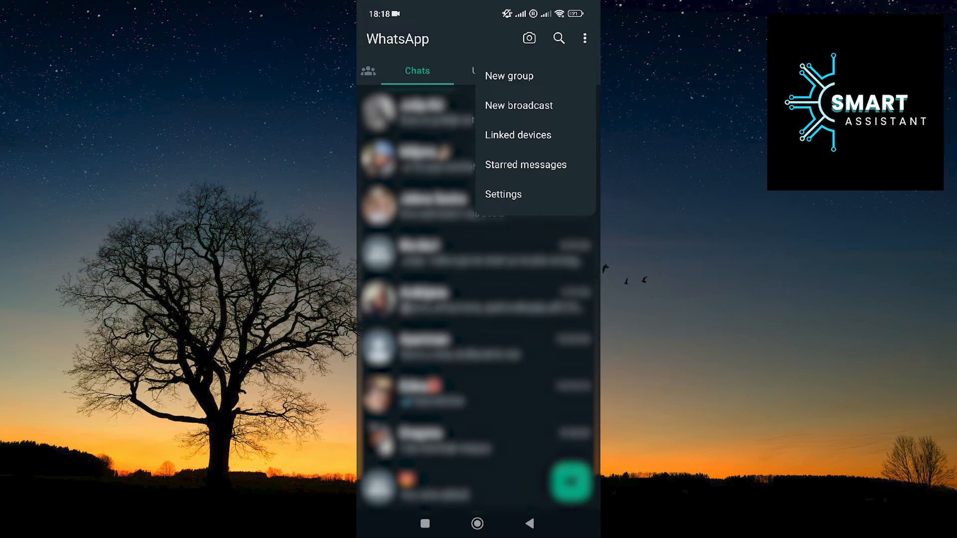
{"action": "left_click", "coordinate": [503, 194]}
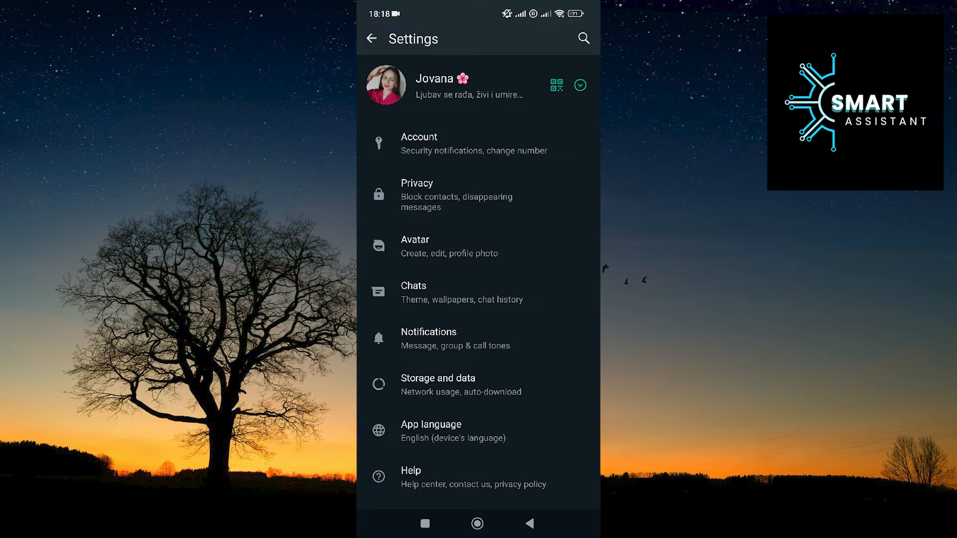
Step: In Privacy, switch the Read receipts toggle off
{"action": "left_click", "coordinate": [440, 194]}
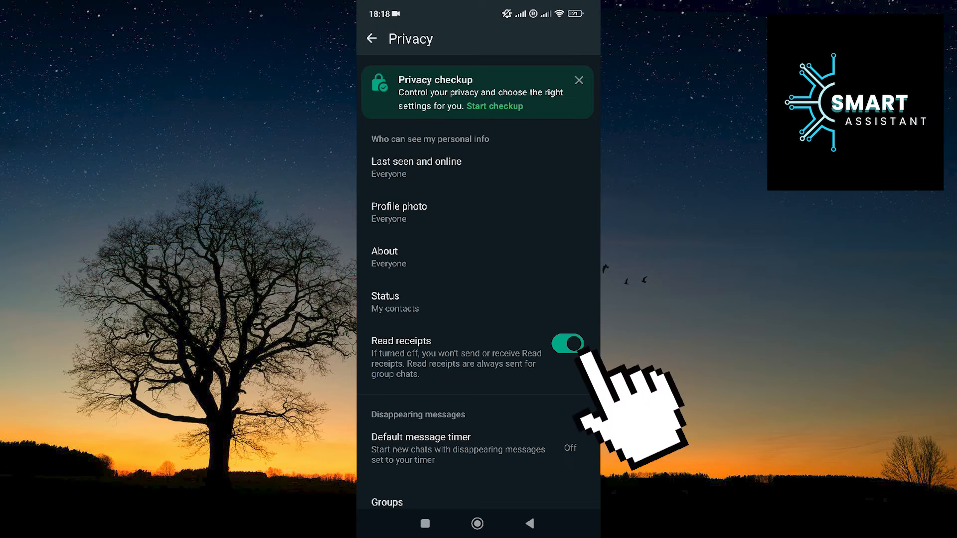
{"action": "left_click", "coordinate": [567, 344]}
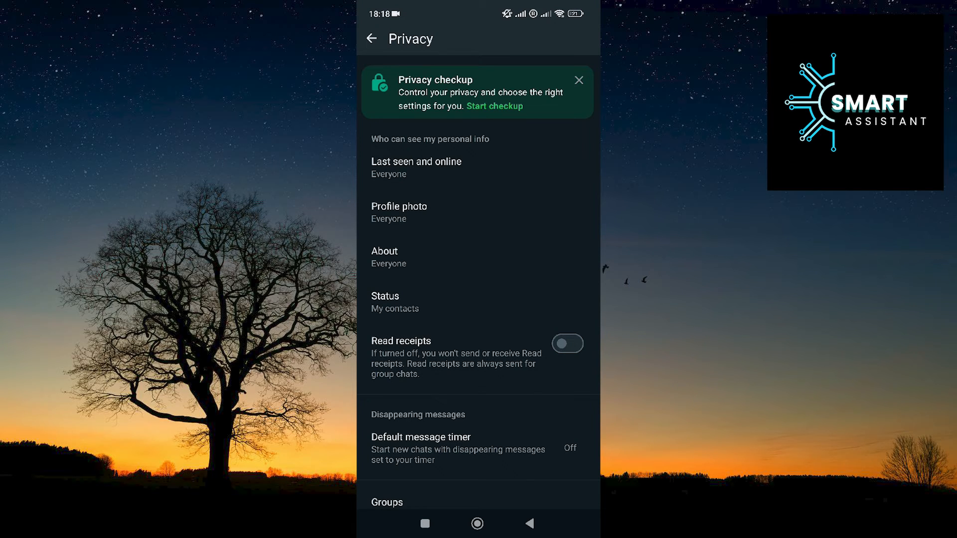